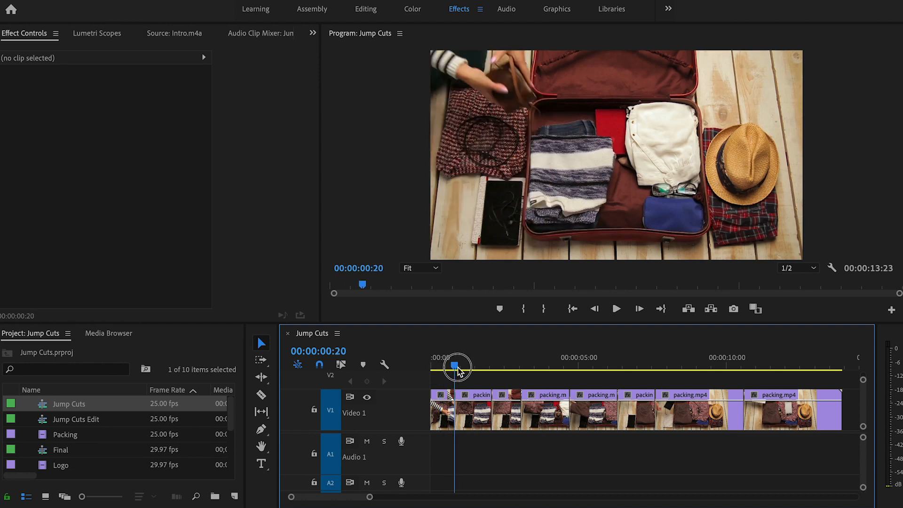
# Preview the opening of the Jump Cuts sequence on the timeline.
pyautogui.moveTo(457, 367); pyautogui.dragTo(484, 368)
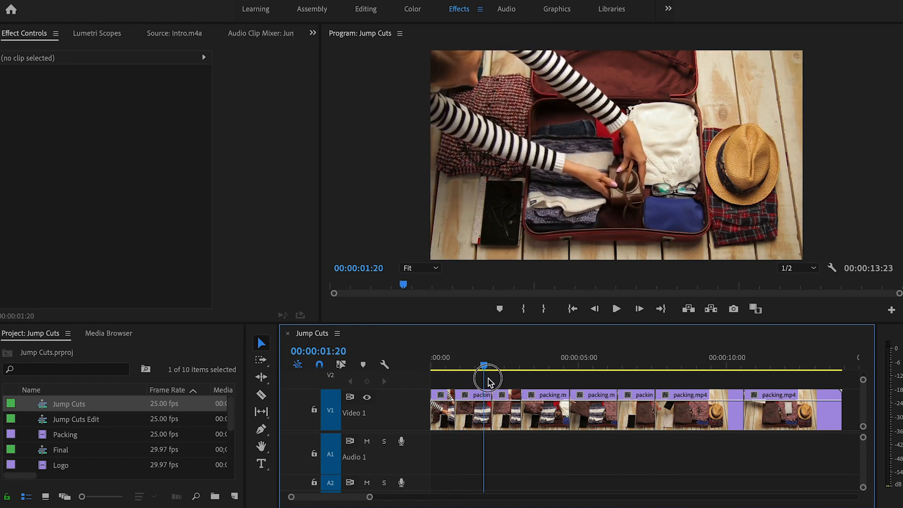
pyautogui.moveTo(486, 385); pyautogui.dragTo(521, 385)
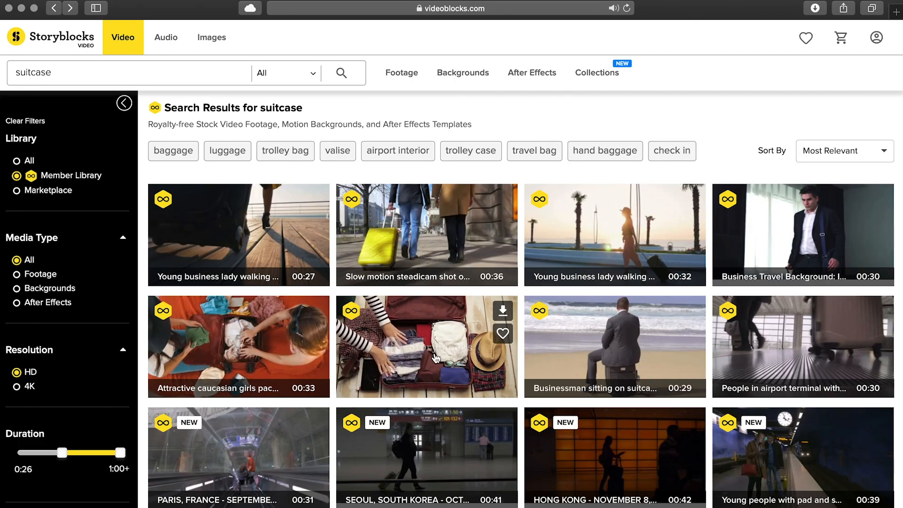
pyautogui.click(426, 345)
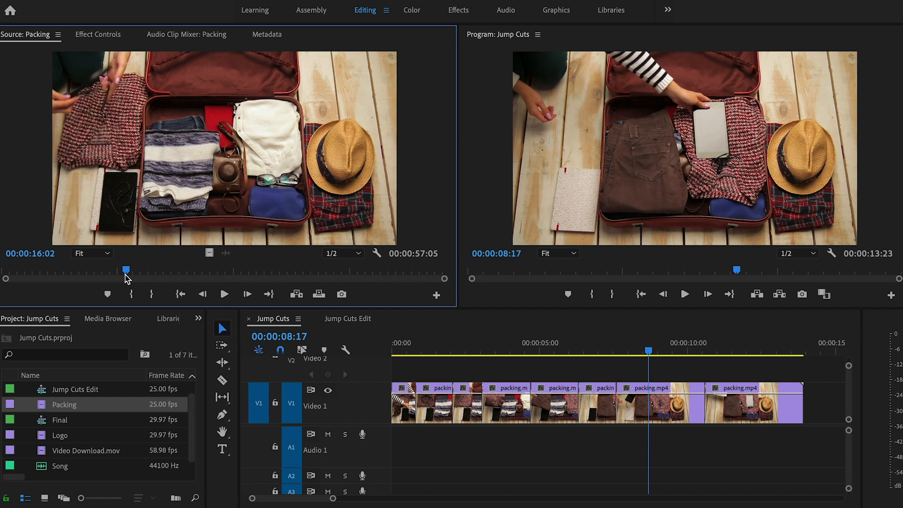
# Scrub through the long Packing clip in the Source monitor.
pyautogui.moveTo(126, 271); pyautogui.dragTo(127, 272)
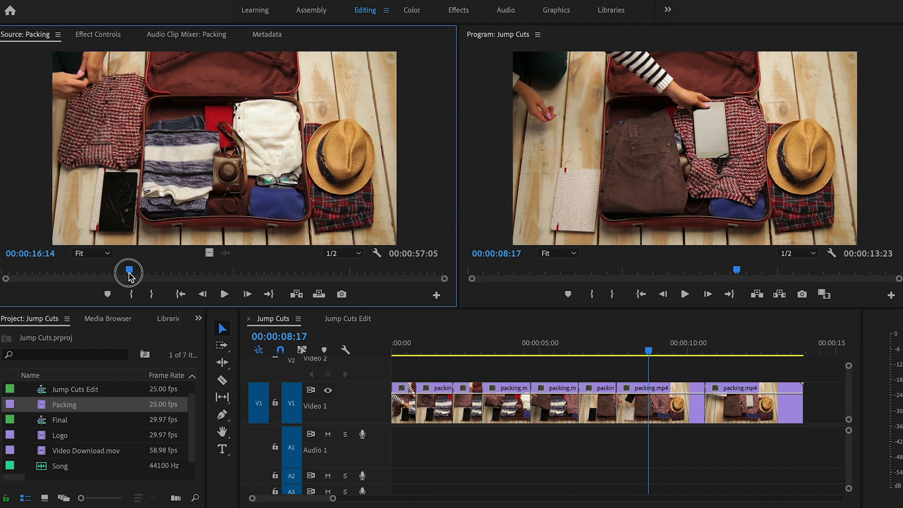
pyautogui.moveTo(129, 272); pyautogui.dragTo(215, 276)
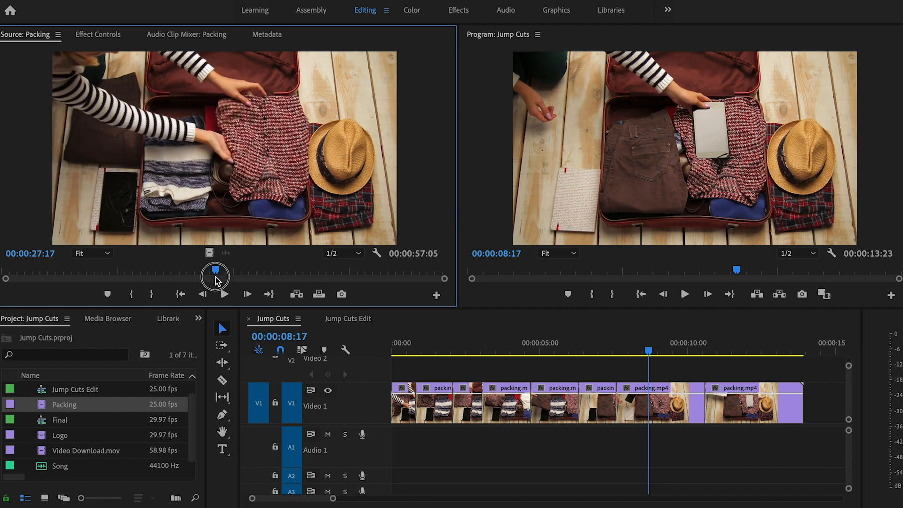
pyautogui.moveTo(215, 276); pyautogui.dragTo(225, 270)
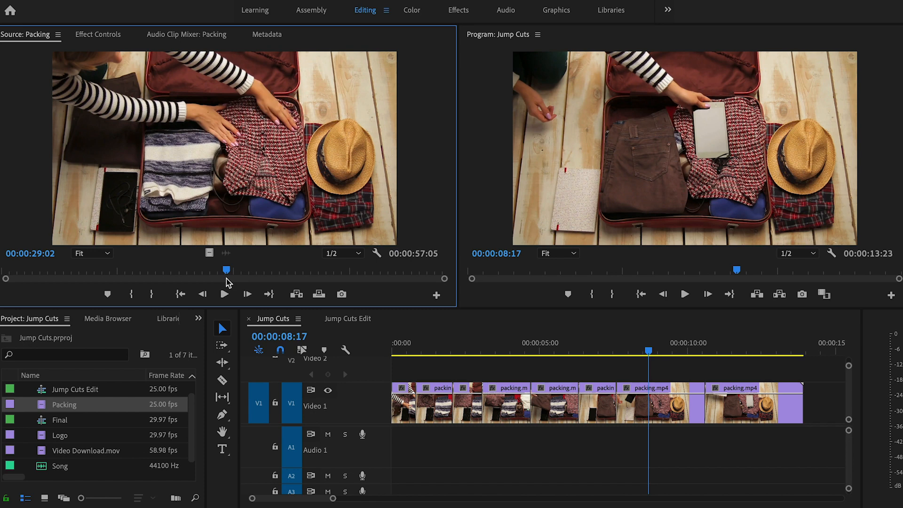
pyautogui.moveTo(515, 317)
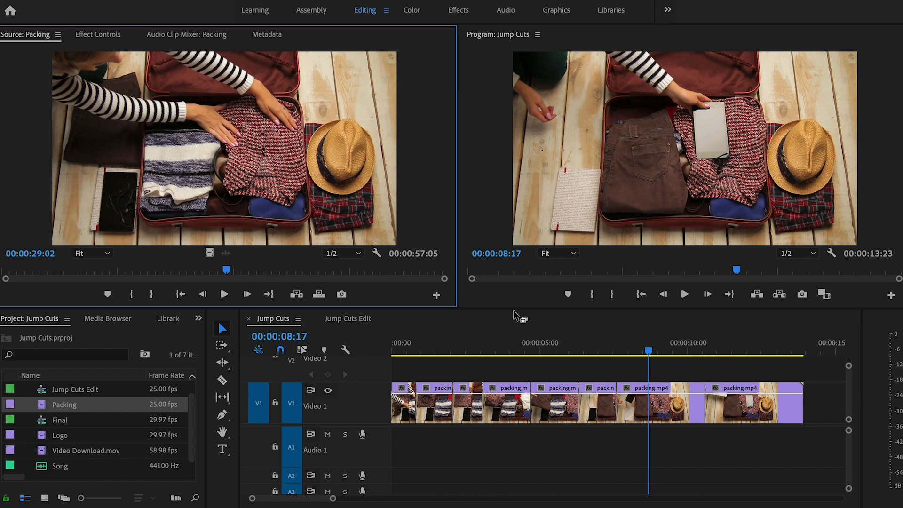
# Review the Jump Cuts sequence between about two and four seconds.
pyautogui.moveTo(648, 351); pyautogui.dragTo(524, 354)
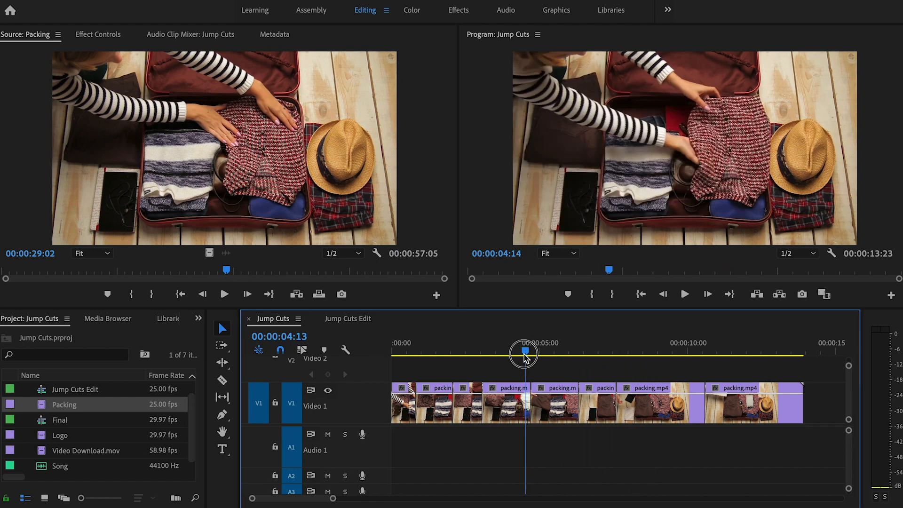
pyautogui.moveTo(524, 353); pyautogui.dragTo(412, 353)
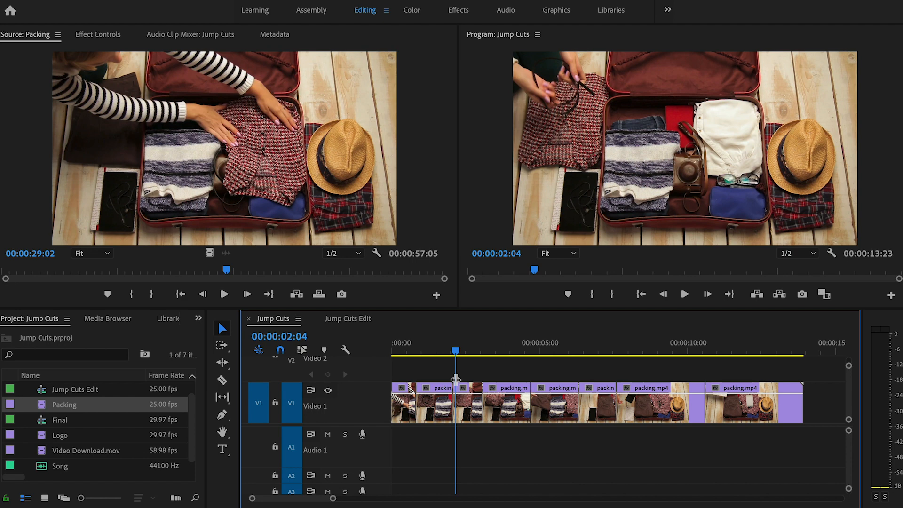
pyautogui.moveTo(454, 352); pyautogui.dragTo(466, 351)
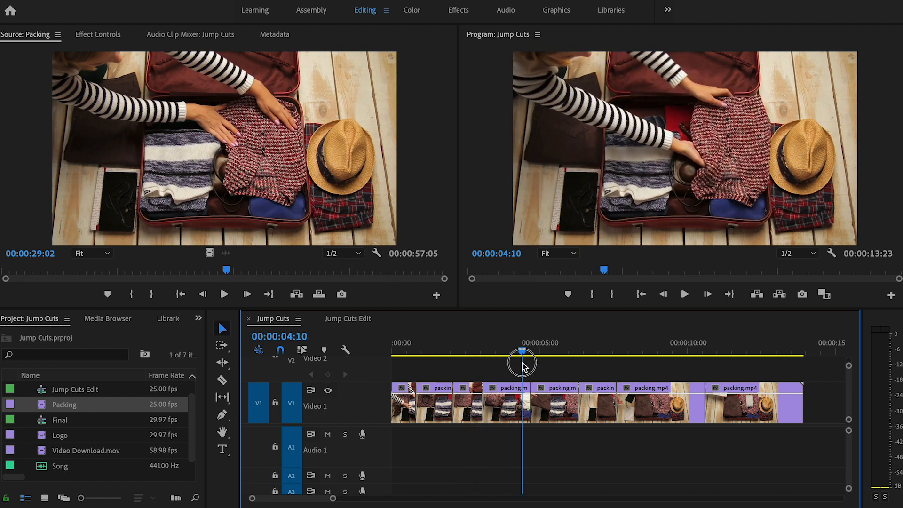
pyautogui.moveTo(521, 364); pyautogui.dragTo(536, 363)
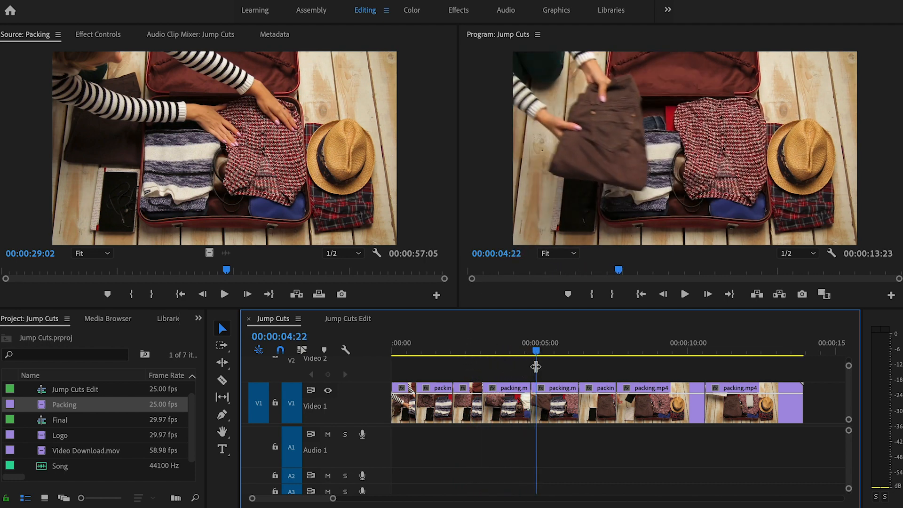
pyautogui.moveTo(441, 309)
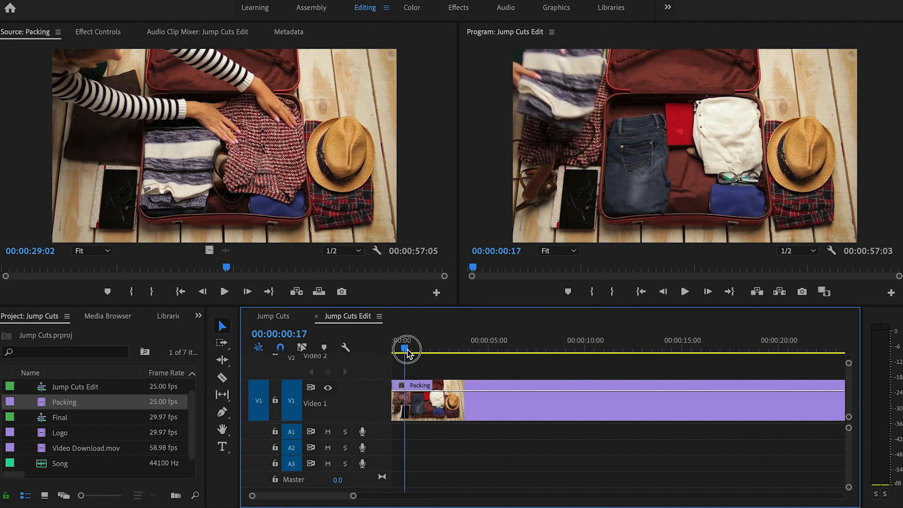
# Find a cut point near two seconds and razor-split the Packing clip there.
pyautogui.moveTo(403, 349); pyautogui.dragTo(429, 349)
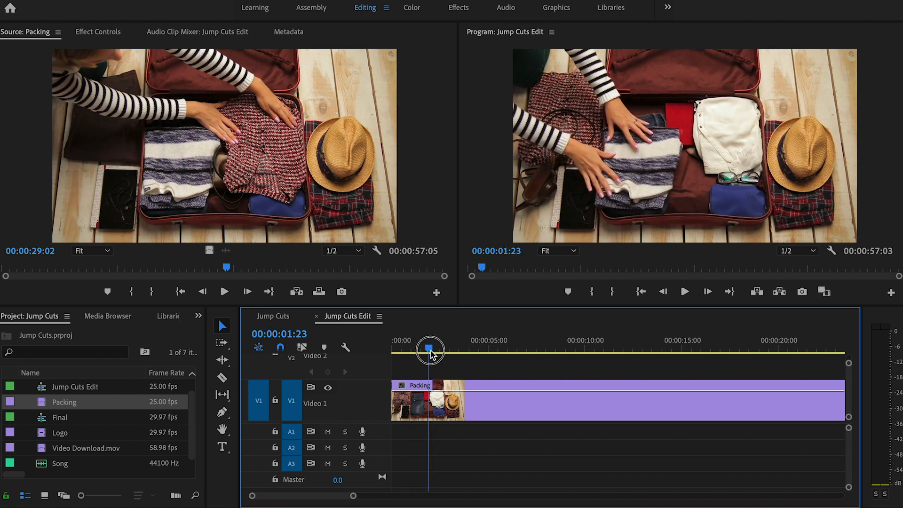
pyautogui.moveTo(430, 349); pyautogui.dragTo(437, 350)
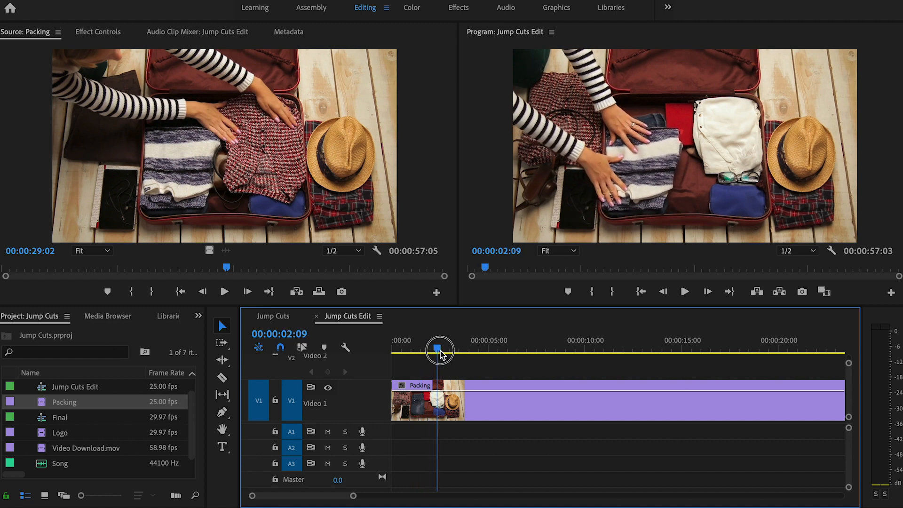
pyautogui.moveTo(438, 349); pyautogui.dragTo(441, 349)
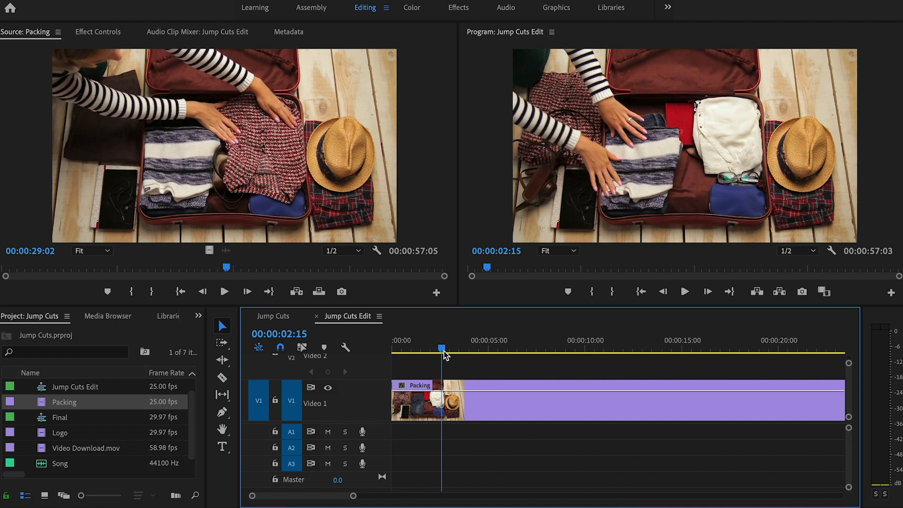
pyautogui.moveTo(442, 349); pyautogui.dragTo(432, 349)
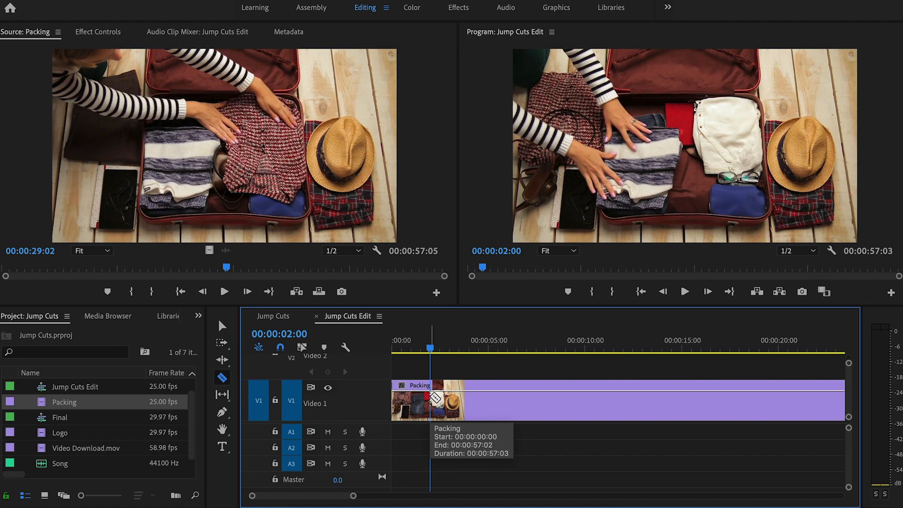
pyautogui.click(437, 401)
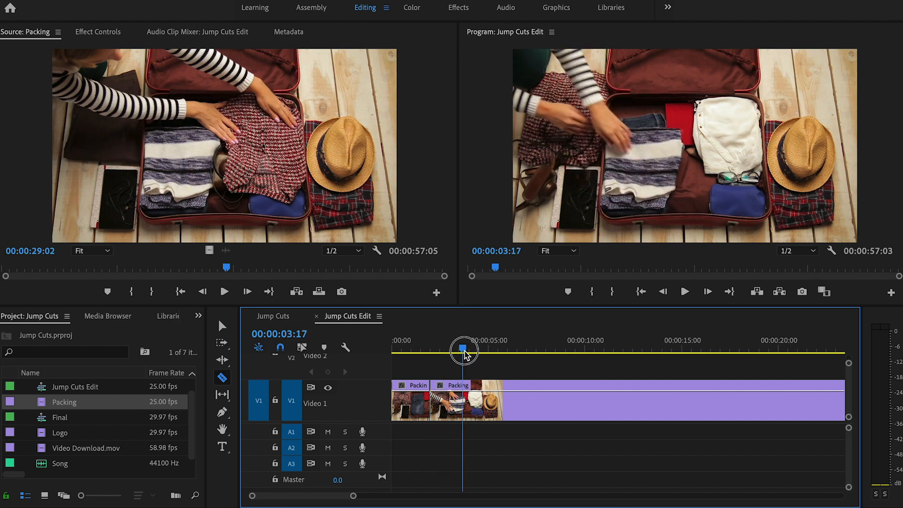
# Check footage around the new cut and move to about nine seconds.
pyautogui.moveTo(463, 350); pyautogui.dragTo(446, 350)
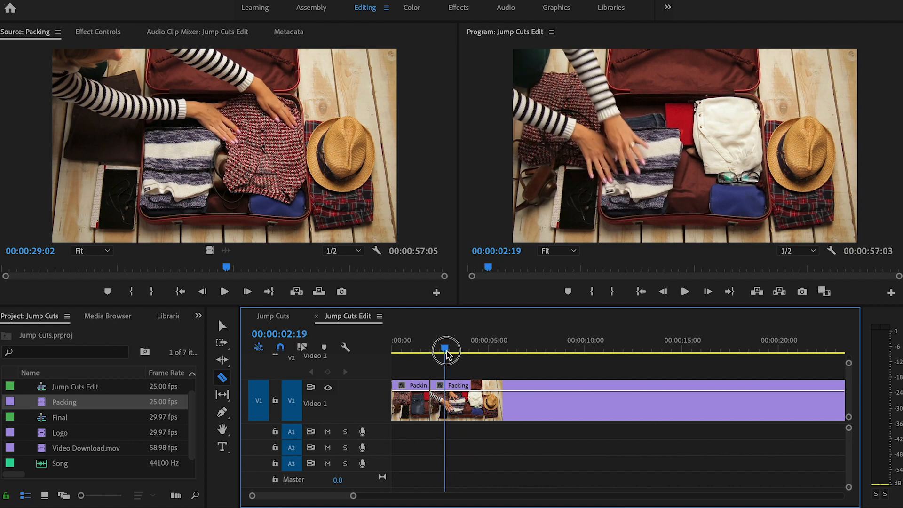
pyautogui.moveTo(446, 350); pyautogui.dragTo(475, 349)
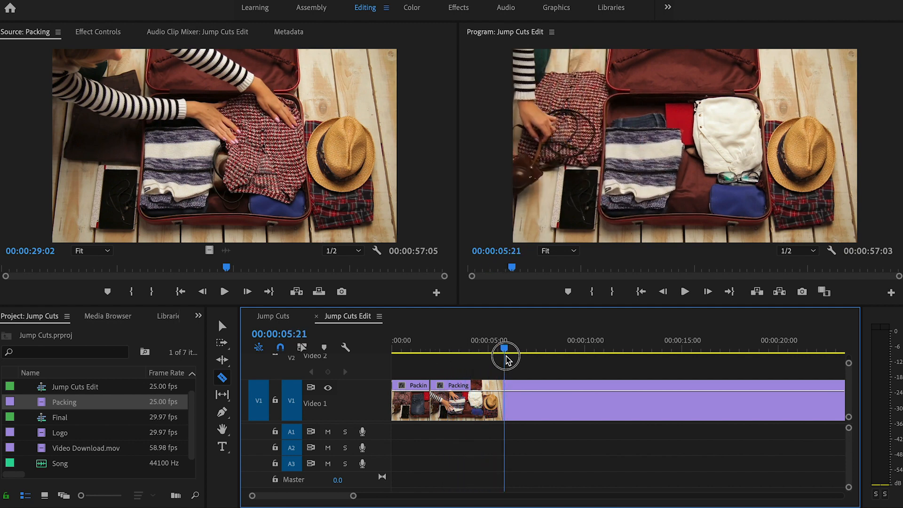
pyautogui.moveTo(504, 354); pyautogui.dragTo(571, 354)
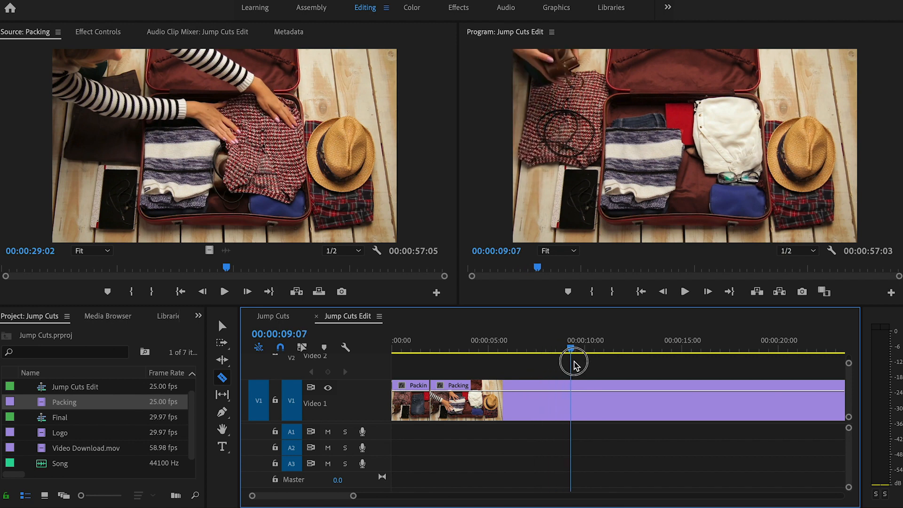
pyautogui.moveTo(572, 361); pyautogui.dragTo(579, 364)
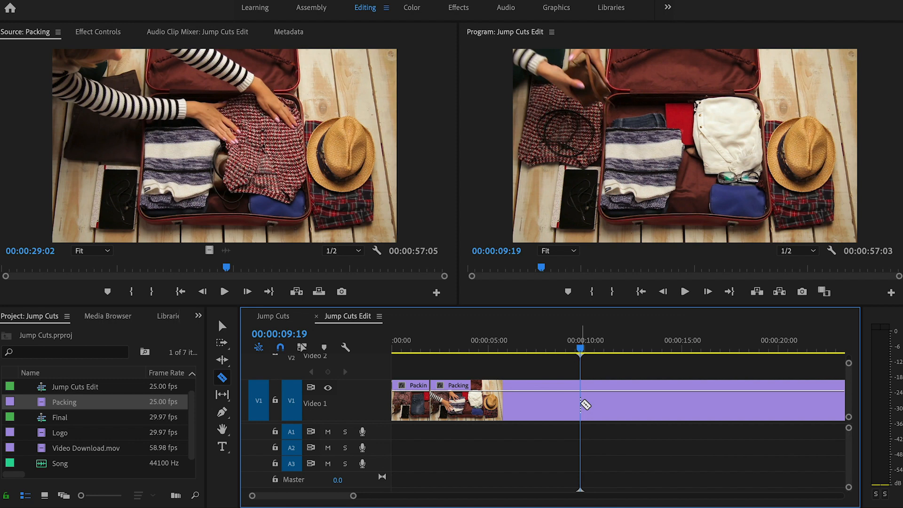
pyautogui.moveTo(585, 404)
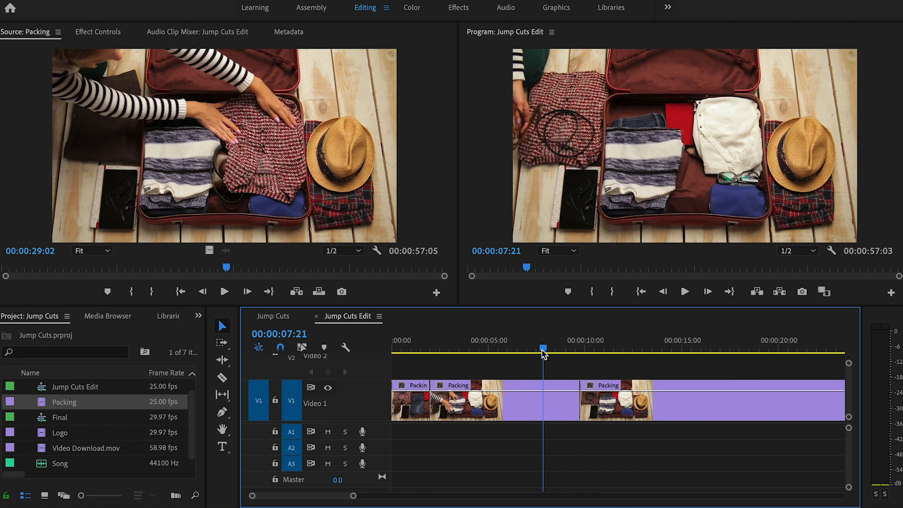
pyautogui.moveTo(223, 326)
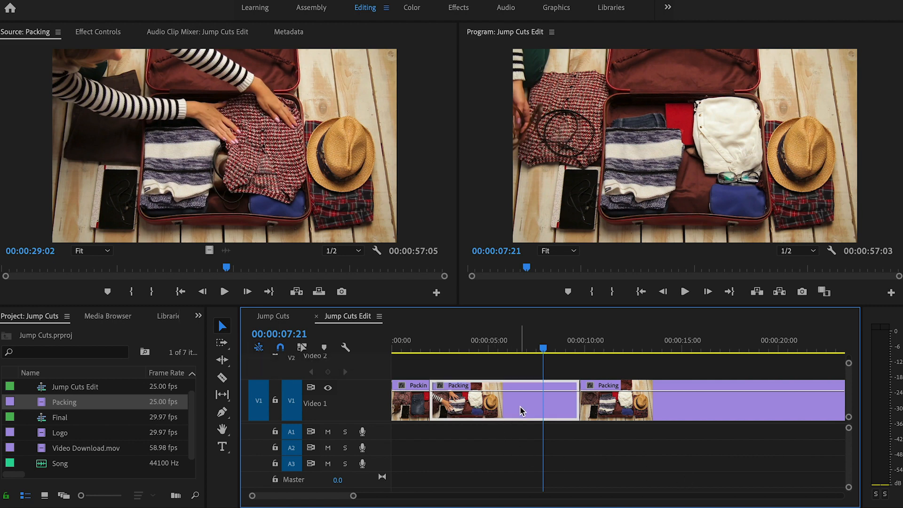
pyautogui.moveTo(521, 409)
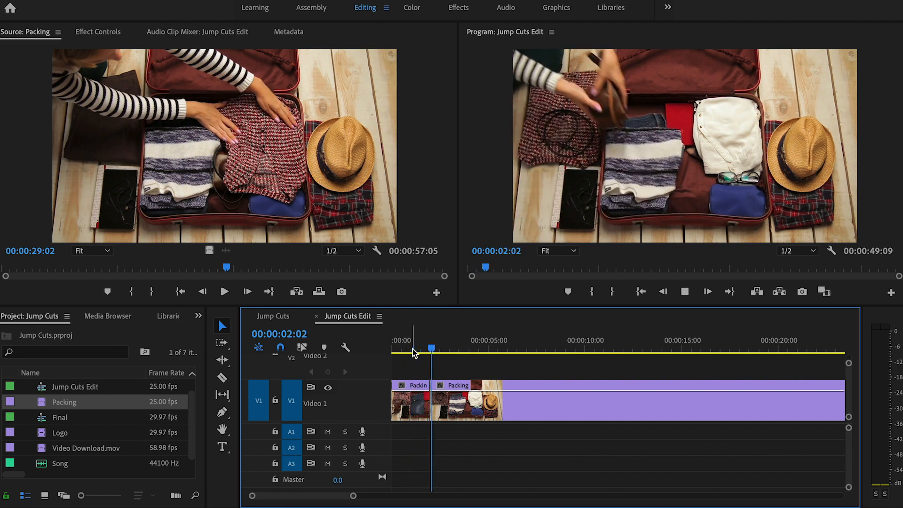
# Split the Packing clip at 4:22 and the next cut point, then select the unwanted piece.
pyautogui.click(470, 348)
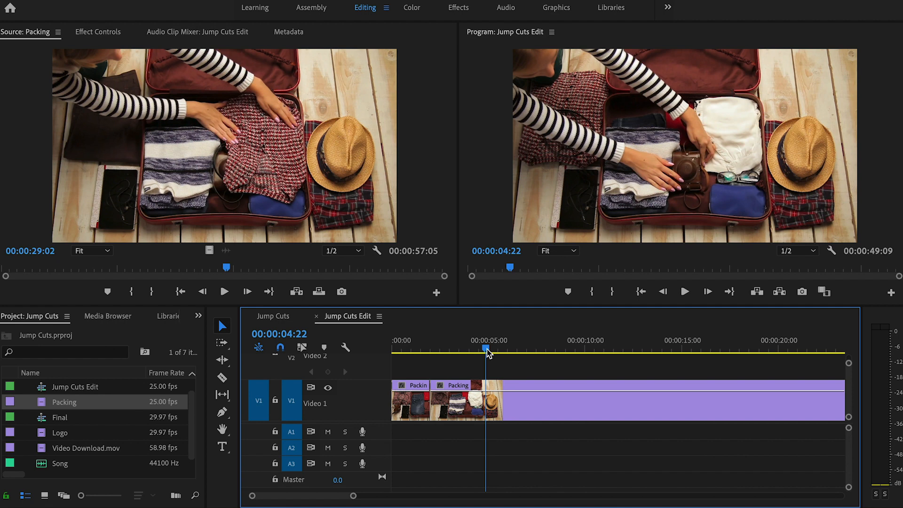
pyautogui.click(223, 378)
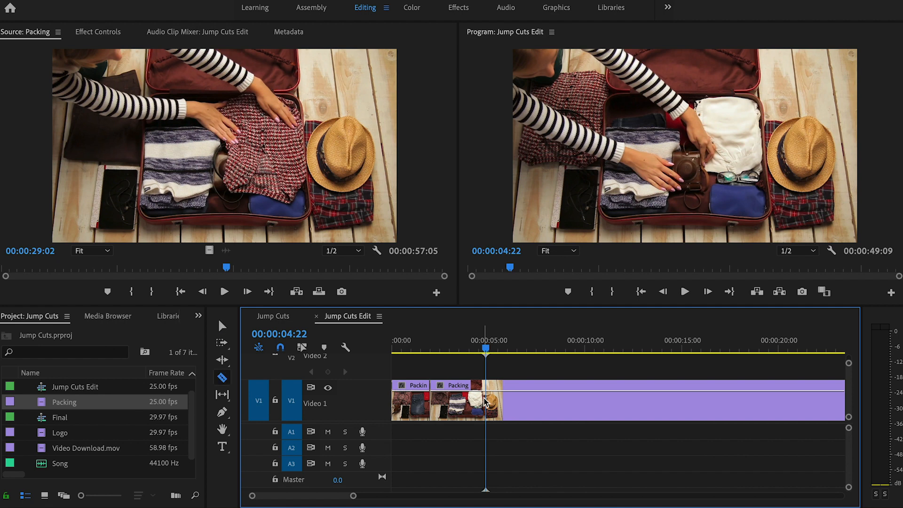
pyautogui.moveTo(485, 350); pyautogui.dragTo(511, 350)
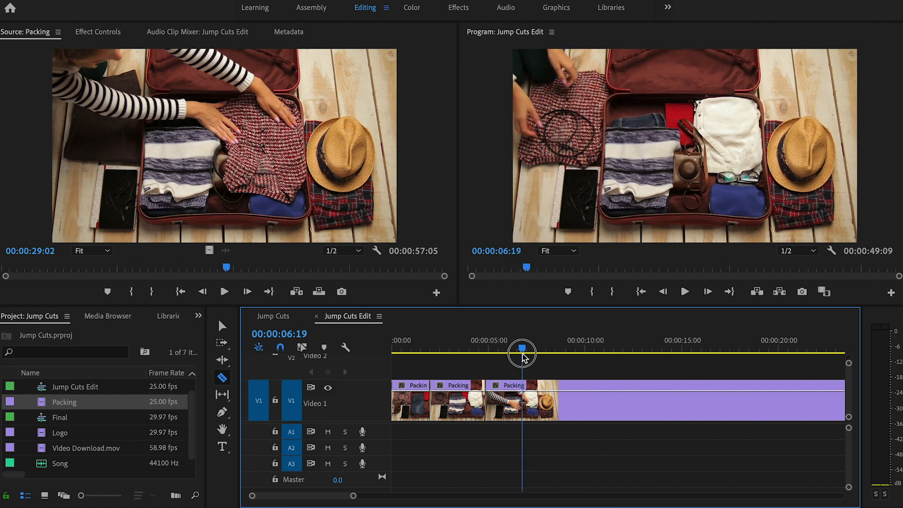
pyautogui.moveTo(521, 354); pyautogui.dragTo(554, 354)
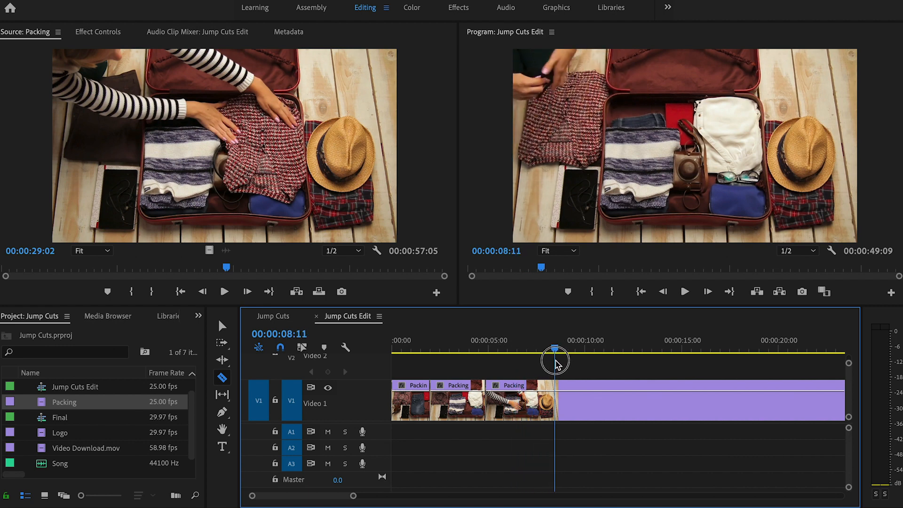
pyautogui.moveTo(556, 361); pyautogui.dragTo(573, 361)
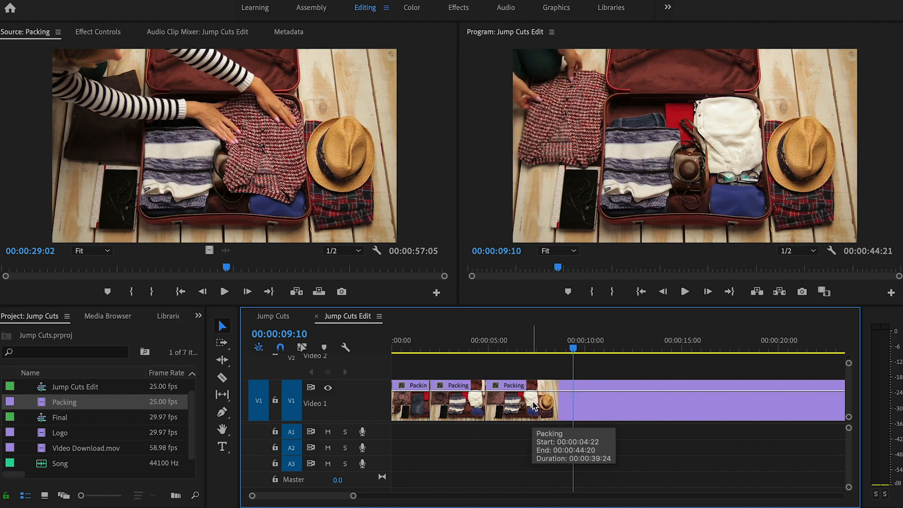
pyautogui.click(407, 350)
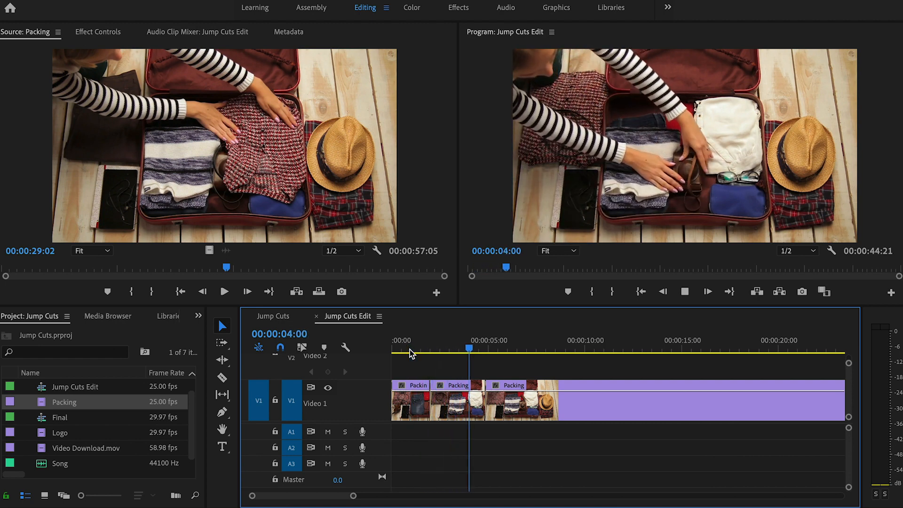
# Scrub across the new jump cut, zoom in on the Packing clips, and choose Ripple Edit.
pyautogui.click(495, 349)
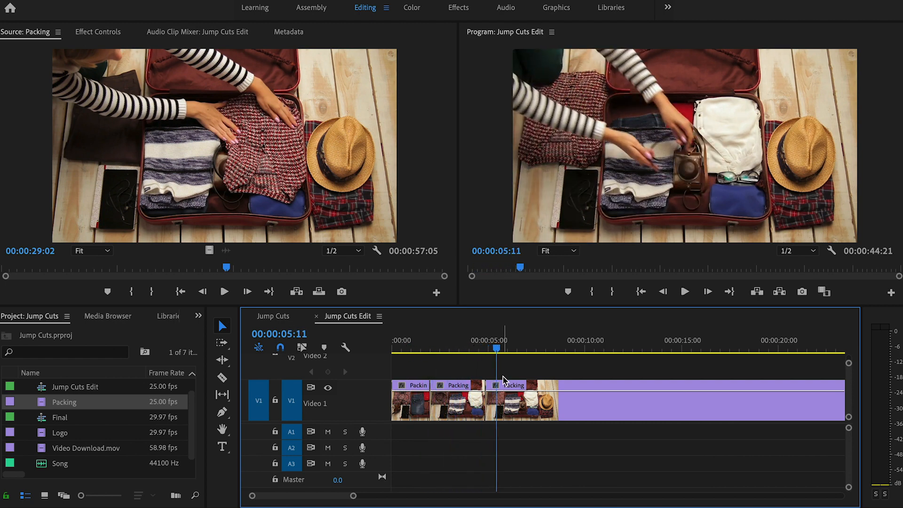
pyautogui.moveTo(505, 350); pyautogui.dragTo(475, 350)
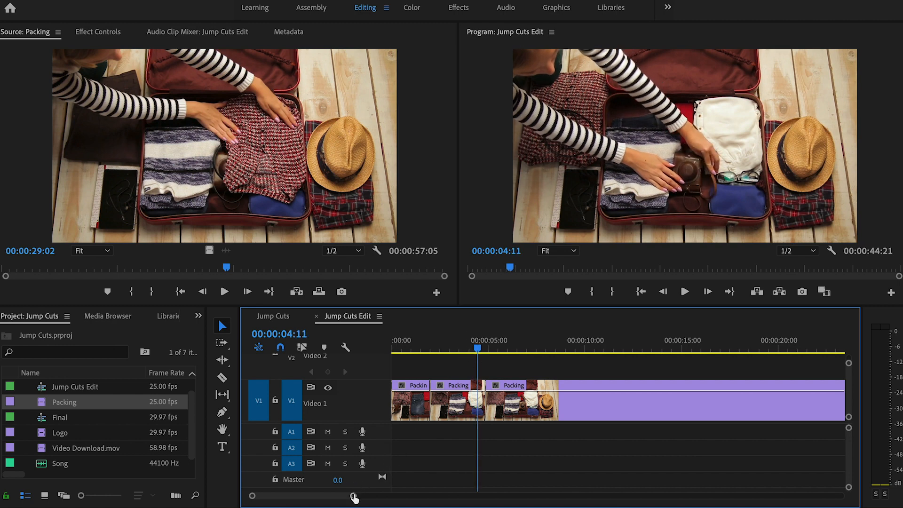
pyautogui.moveTo(354, 495); pyautogui.dragTo(344, 496)
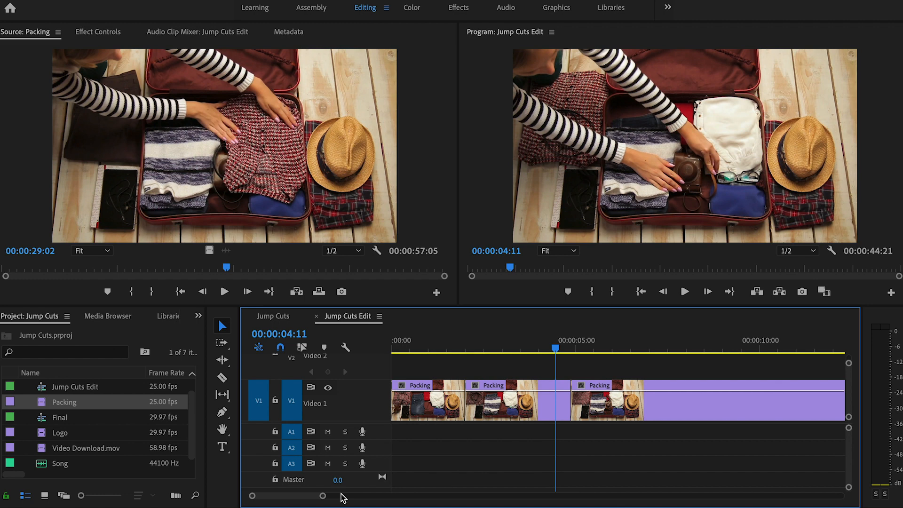
pyautogui.click(222, 360)
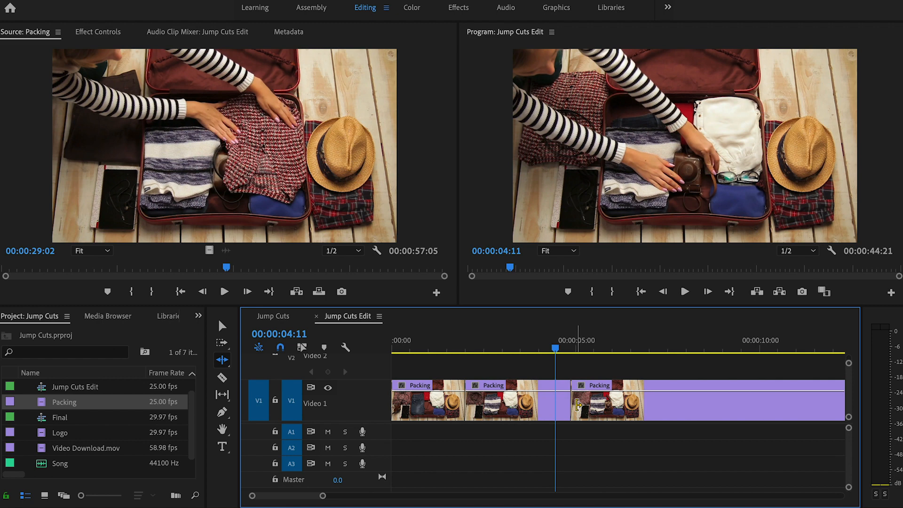
pyautogui.moveTo(567, 405)
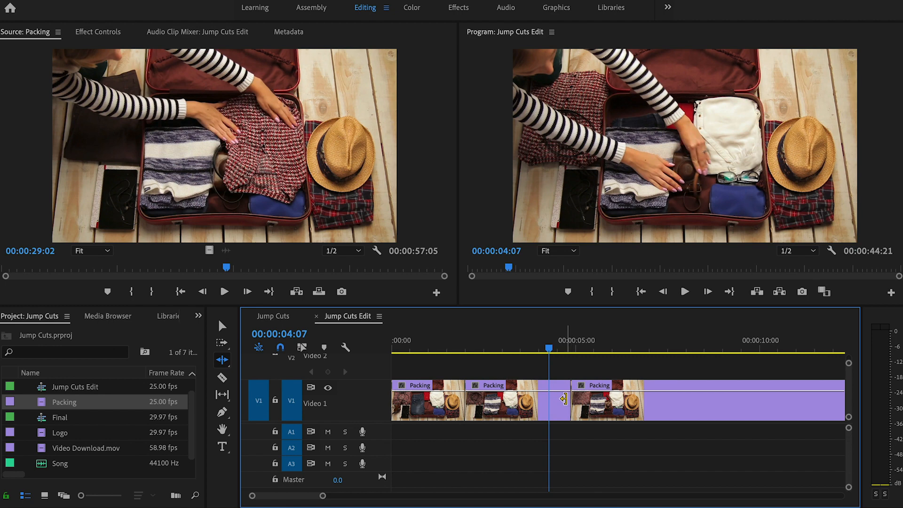
# Ripple-trim the second Packing clip's out point leftward, fine-tuning until it settles.
pyautogui.moveTo(563, 399); pyautogui.dragTo(550, 400)
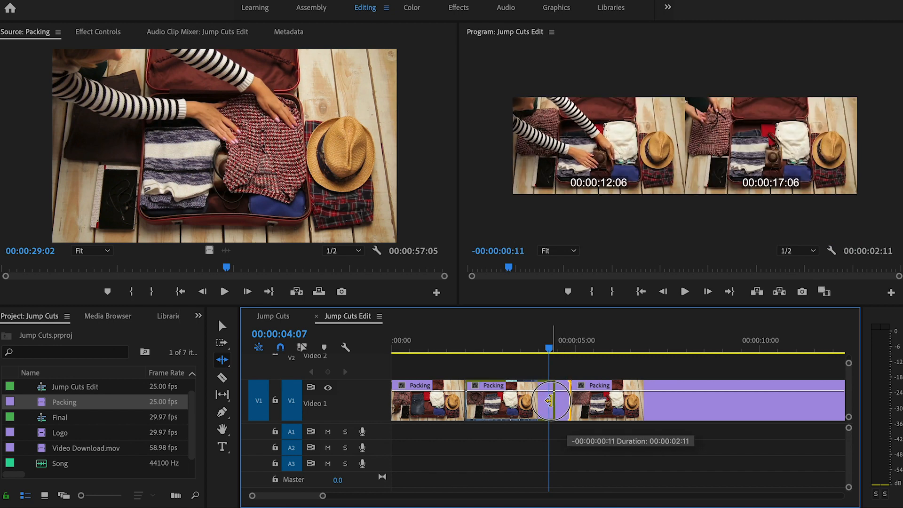
pyautogui.moveTo(549, 401); pyautogui.dragTo(545, 405)
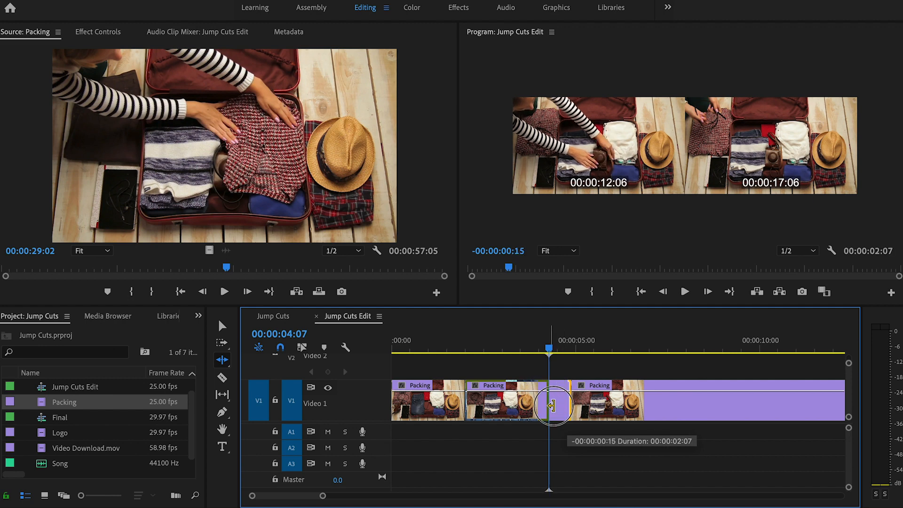
pyautogui.moveTo(549, 405); pyautogui.dragTo(558, 405)
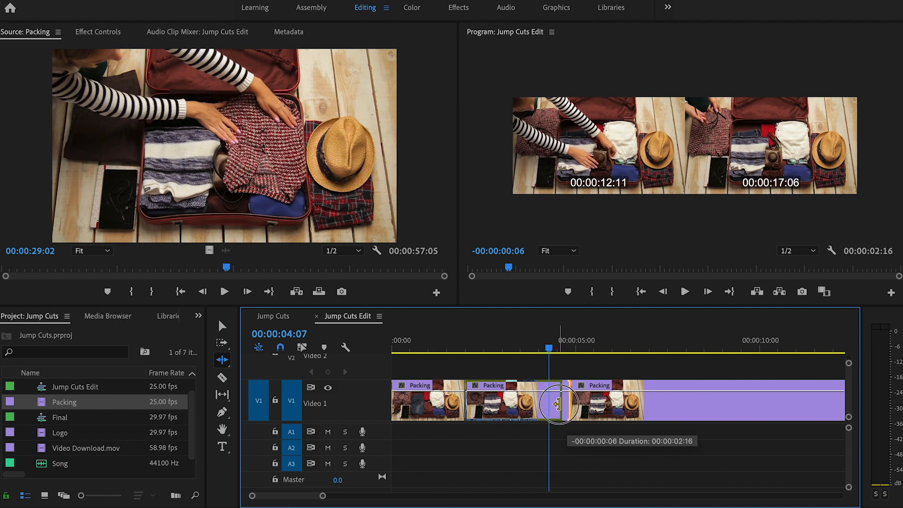
pyautogui.moveTo(556, 402); pyautogui.dragTo(564, 402)
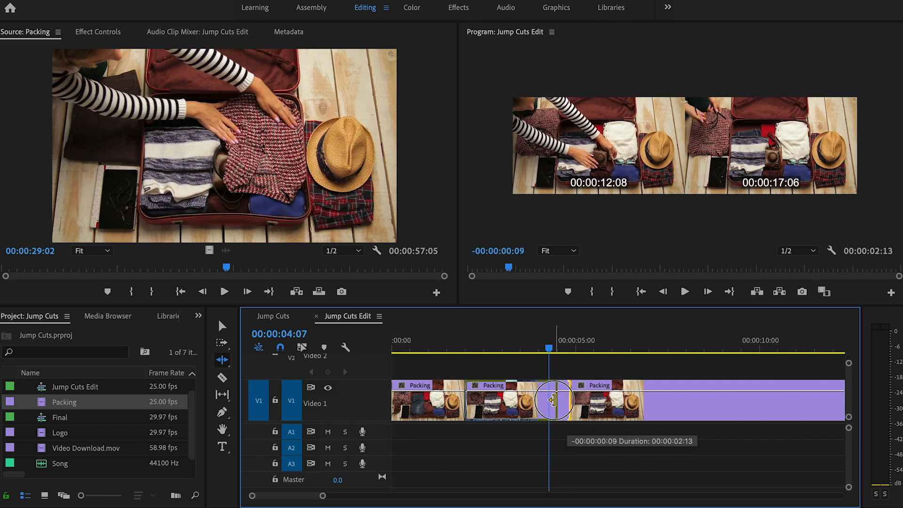
pyautogui.moveTo(555, 399); pyautogui.dragTo(547, 400)
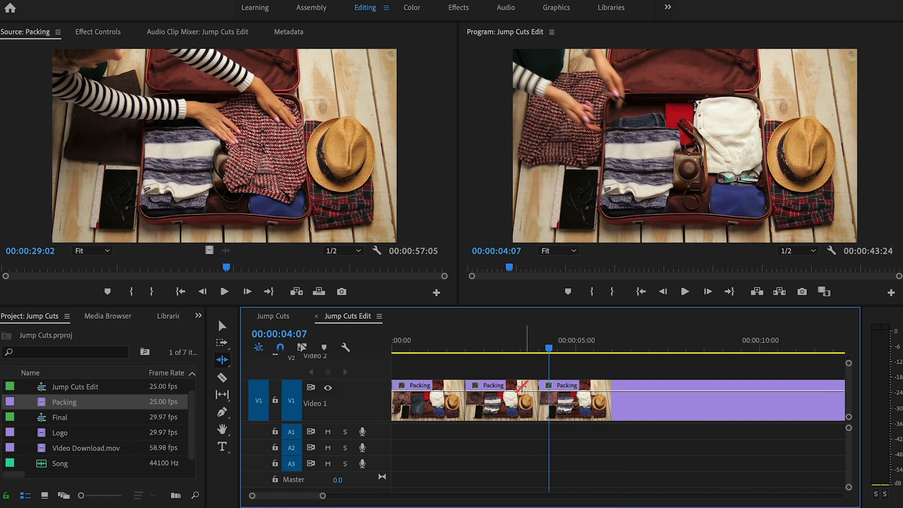
pyautogui.click(442, 348)
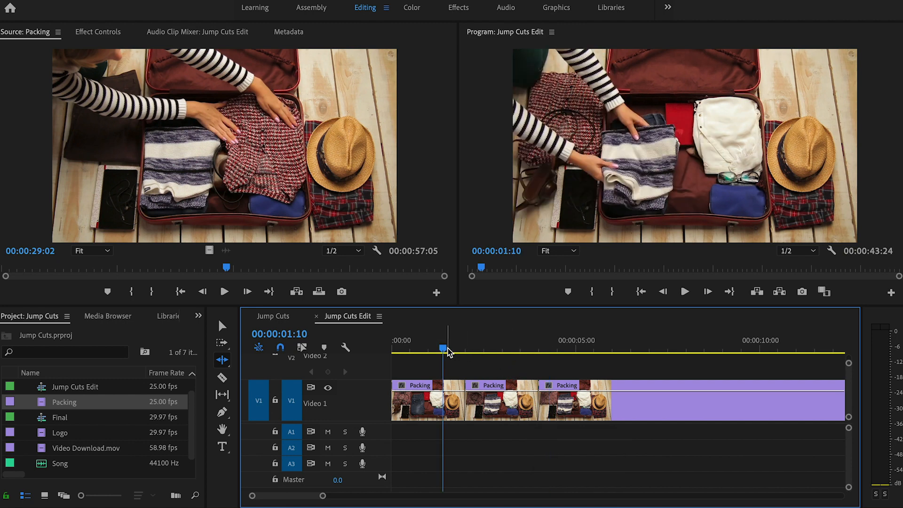
pyautogui.click(684, 291)
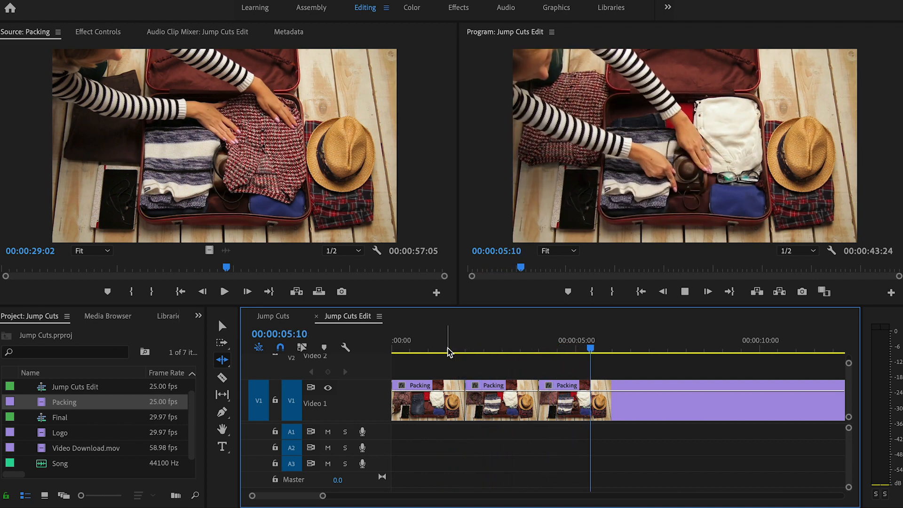
pyautogui.moveTo(589, 349); pyautogui.dragTo(521, 349)
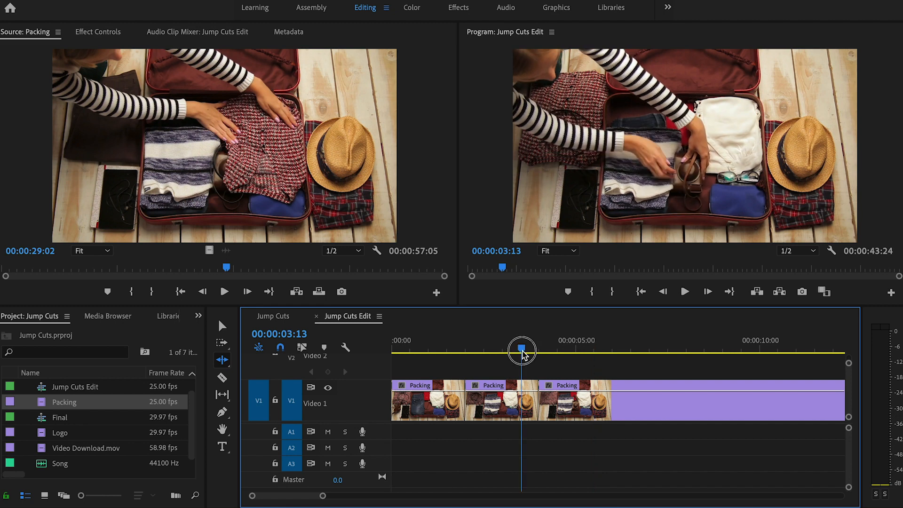